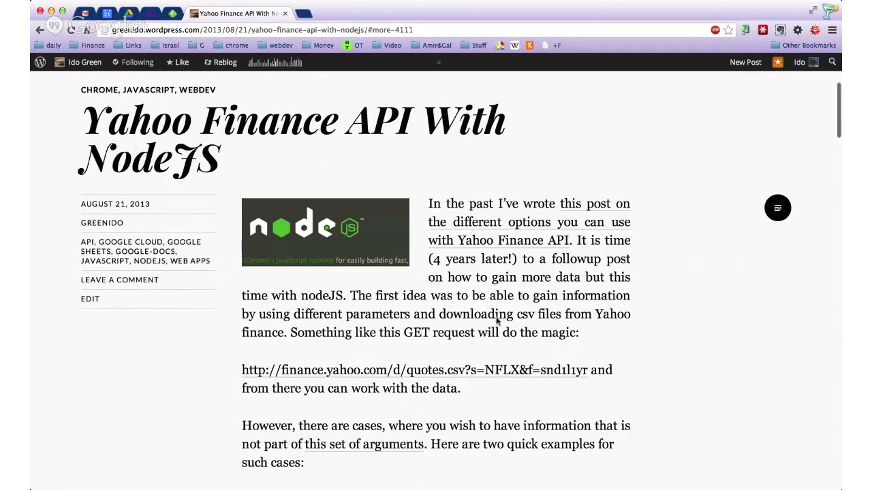
Point out the example Yahoo Finance CSV URL in the post's introduction.
scroll(down, 3)
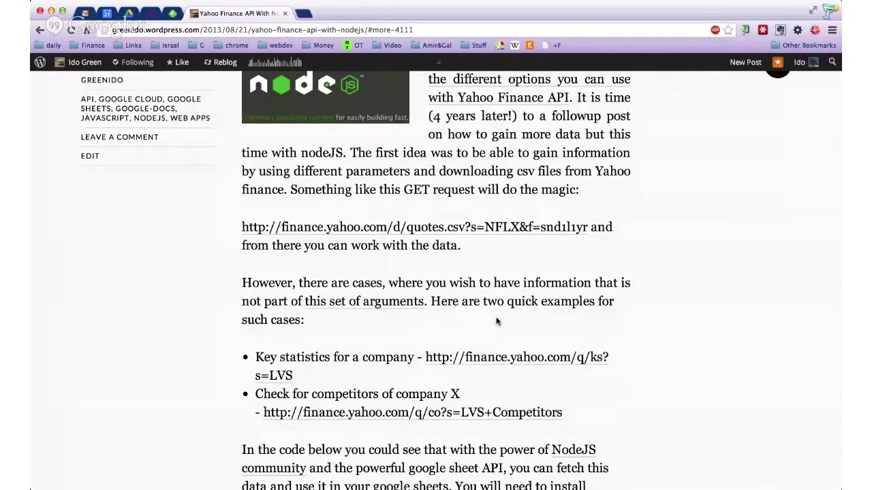
mouse_move(505, 373)
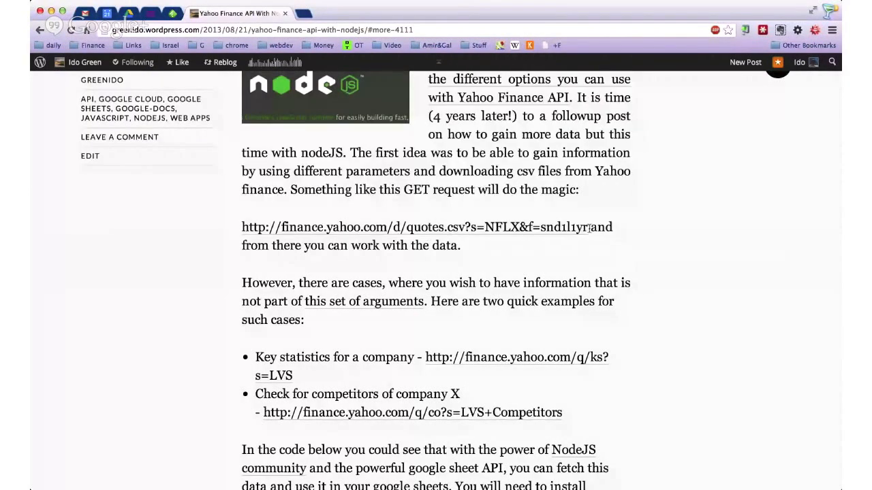
drag(243, 226, 587, 226)
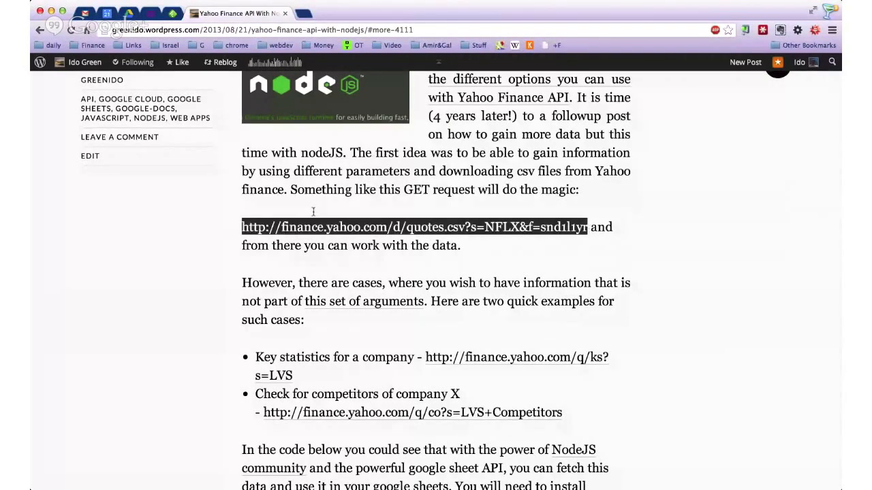
scroll(down, 3)
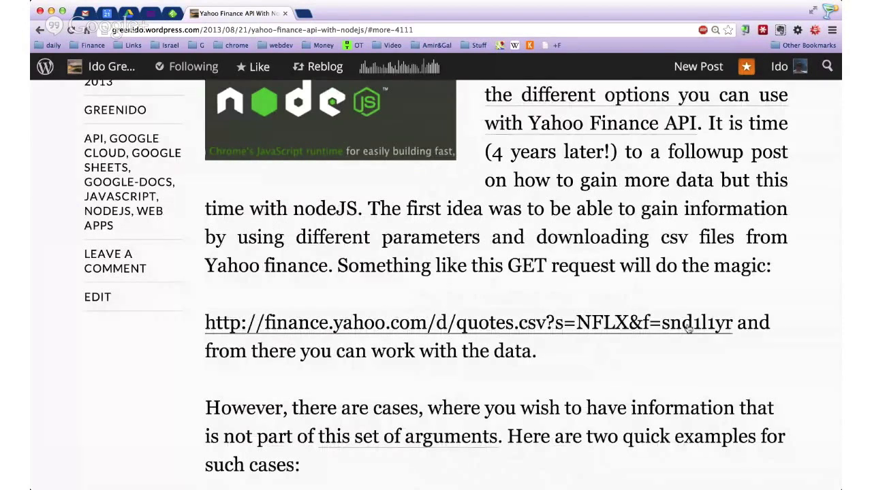
mouse_move(679, 341)
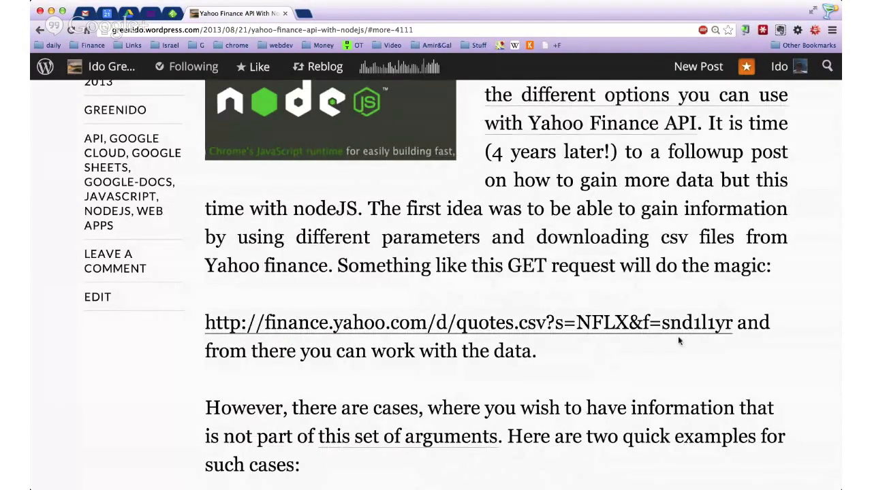
mouse_move(688, 338)
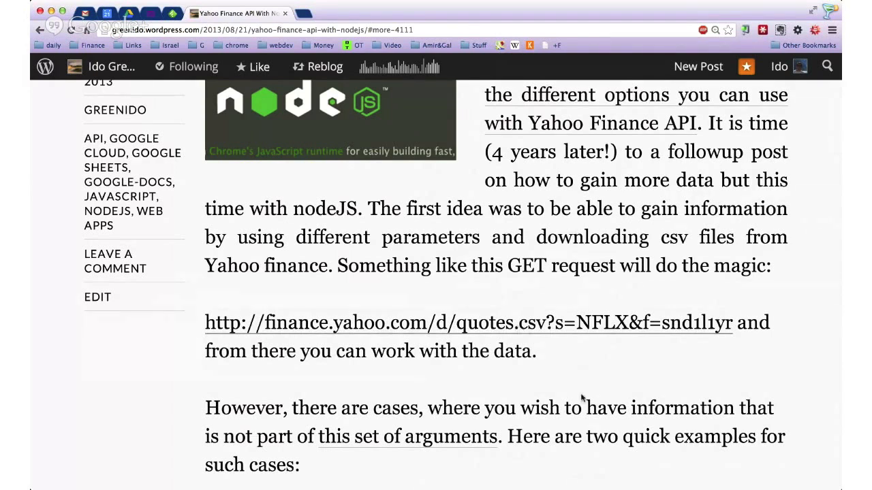
scroll(down, 3)
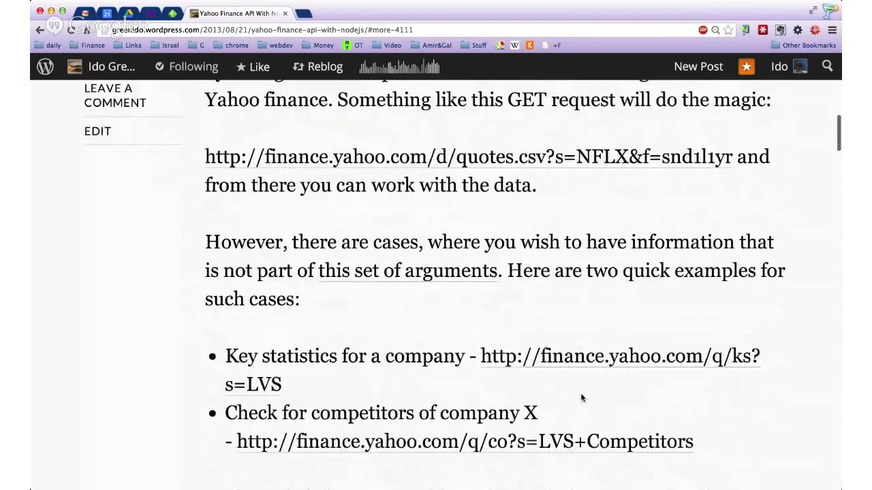
scroll(down, 3)
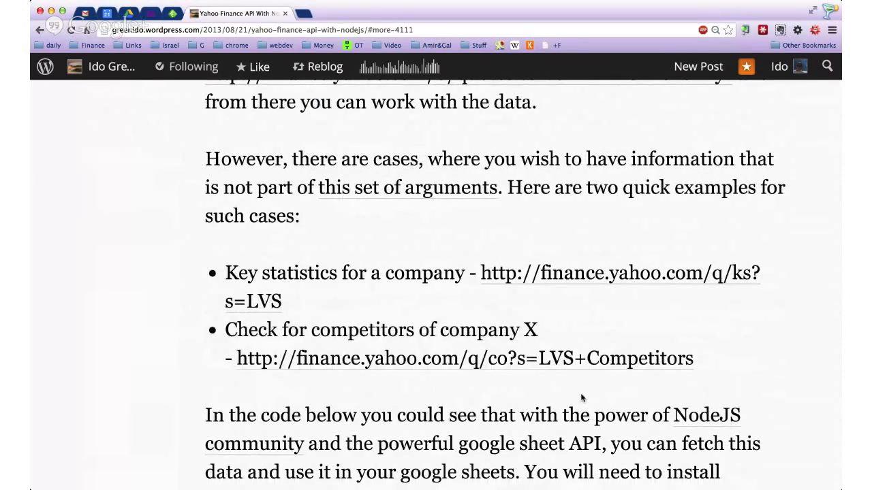
scroll(down, 3)
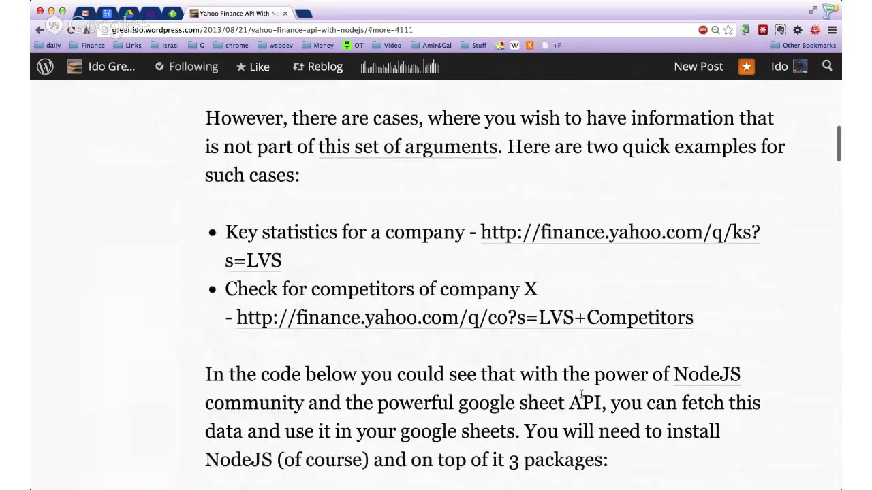
scroll(down, 3)
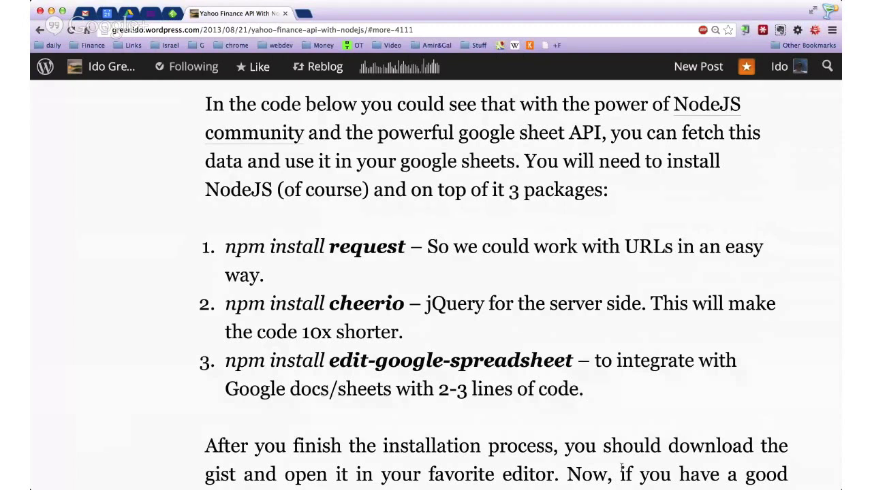
Highlight the note on the 3 required packages, including request and cheerio.
double_click(218, 189)
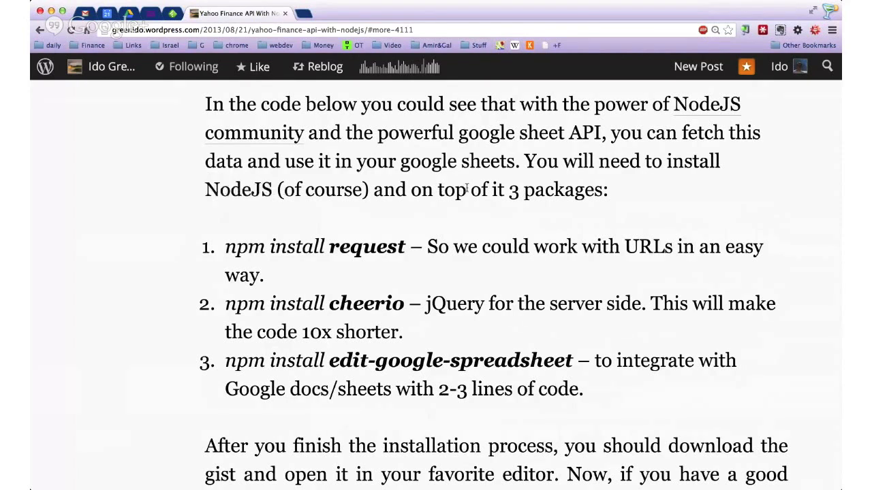
drag(437, 190, 605, 190)
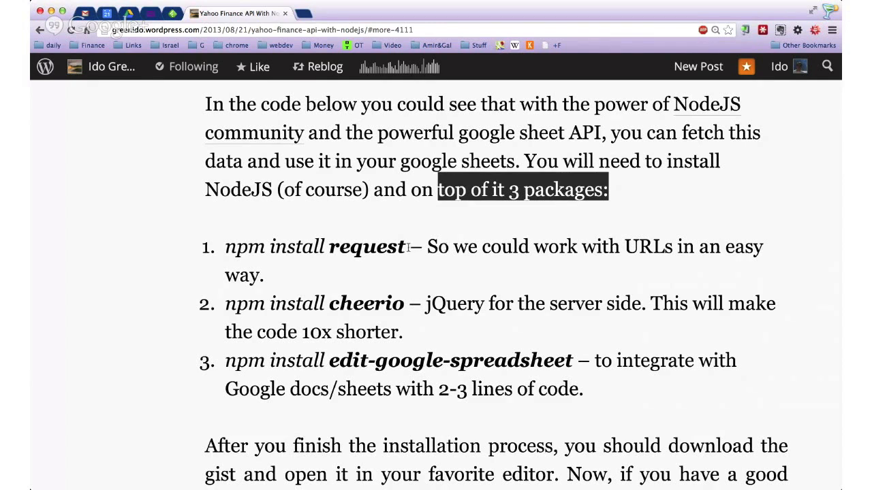
double_click(366, 245)
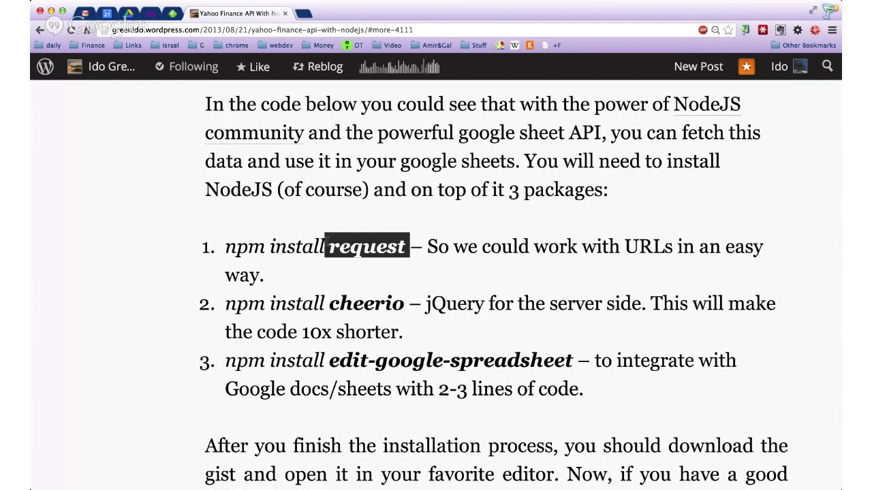
mouse_move(346, 324)
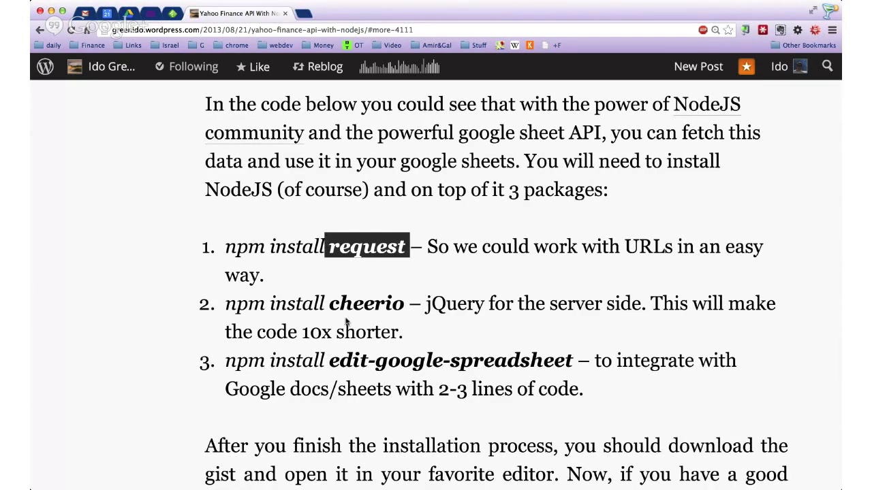
double_click(365, 303)
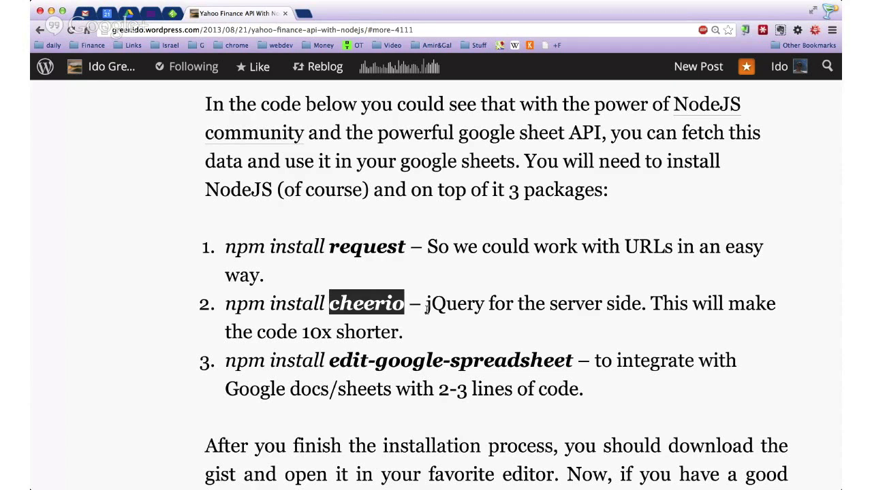
mouse_move(542, 403)
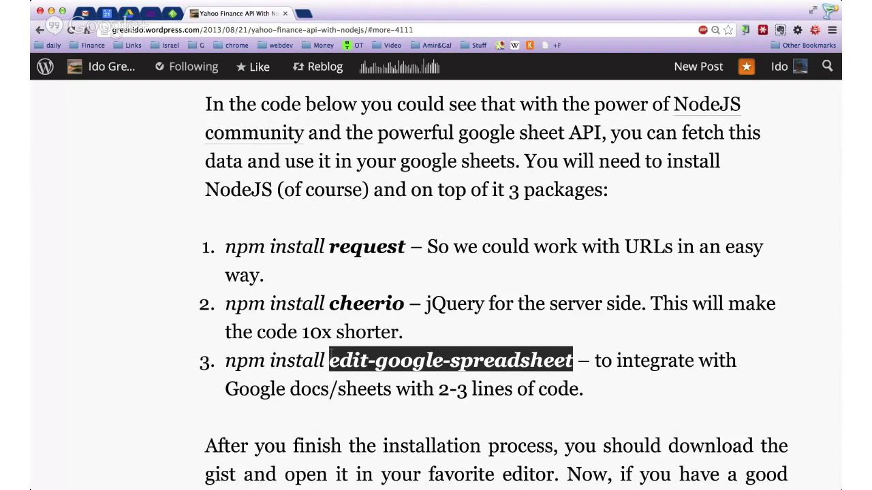
mouse_move(567, 452)
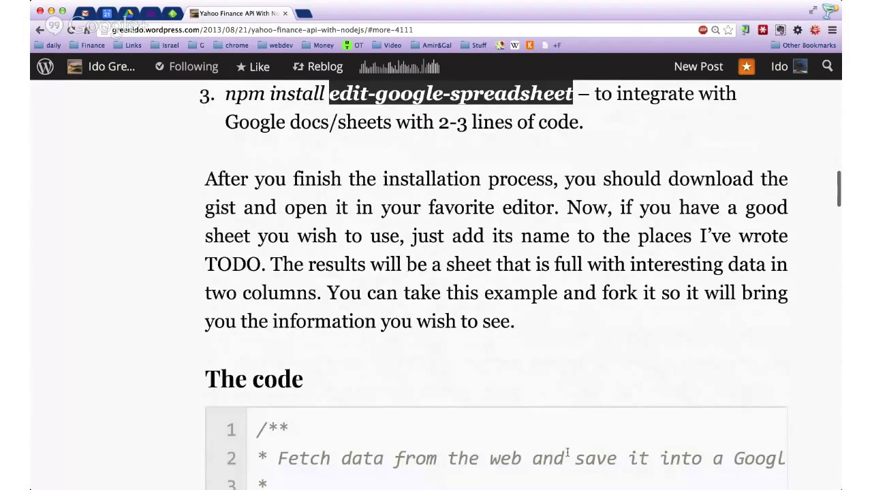
Highlight the LVS ticker value and the financeDetails and keyStr variables.
scroll(down, 3)
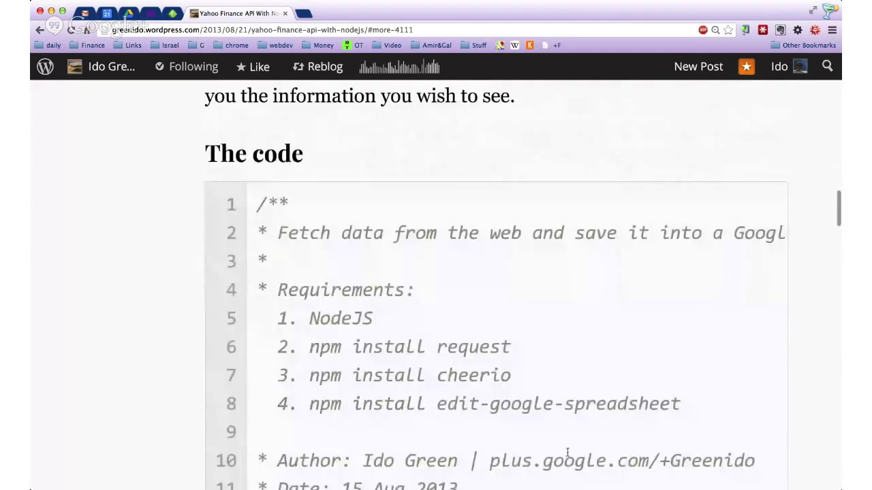
scroll(down, 3)
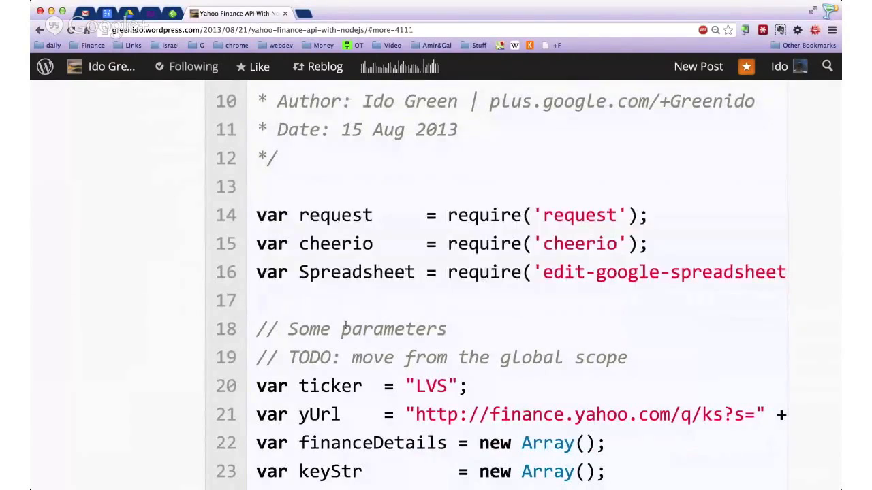
scroll(down, 3)
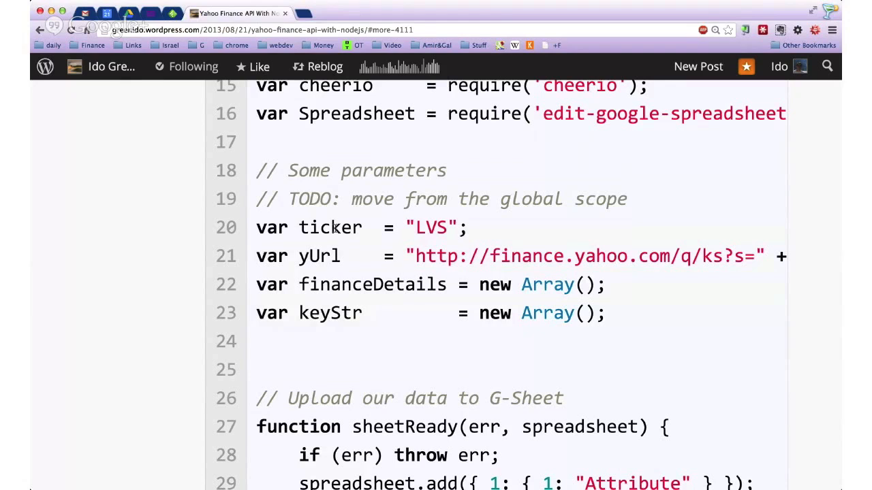
double_click(430, 226)
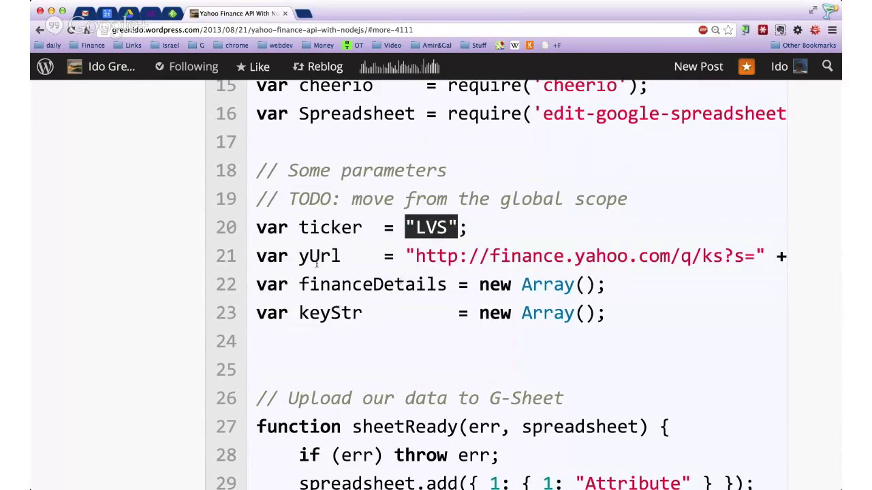
double_click(318, 256)
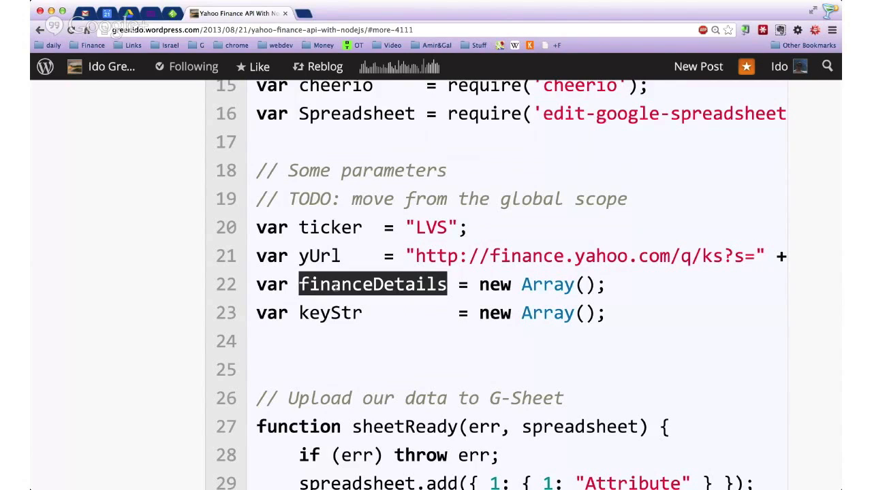
double_click(330, 312)
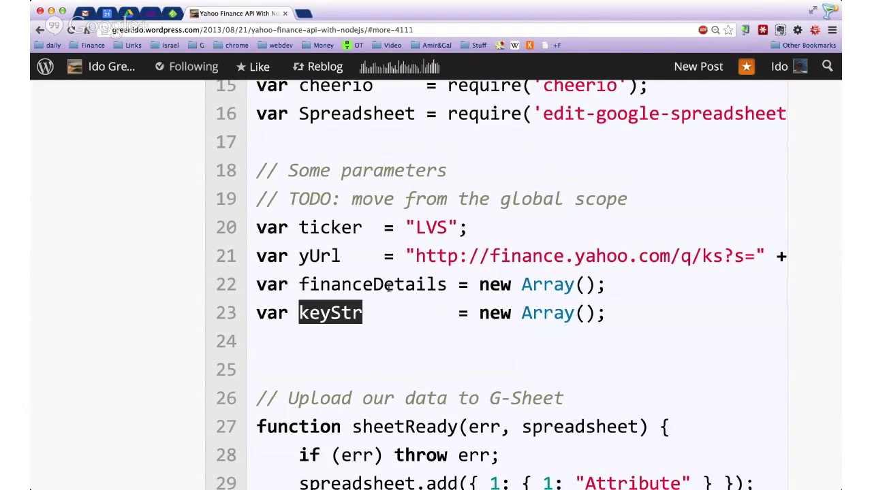
Highlight the $ parsed-page variable and the table header cell selector.
scroll(down, 3)
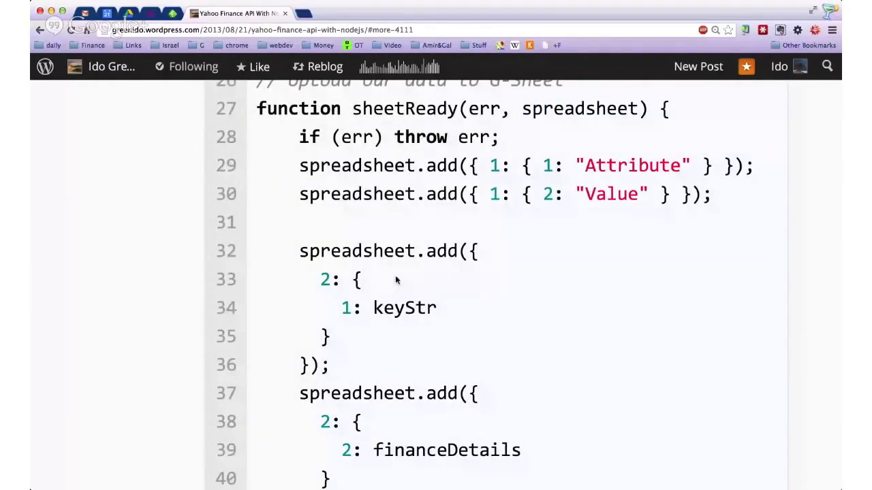
scroll(down, 3)
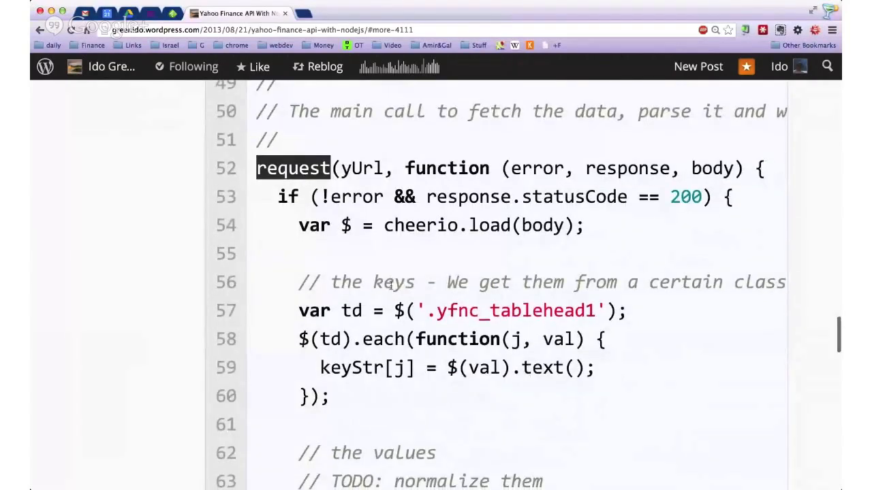
double_click(361, 169)
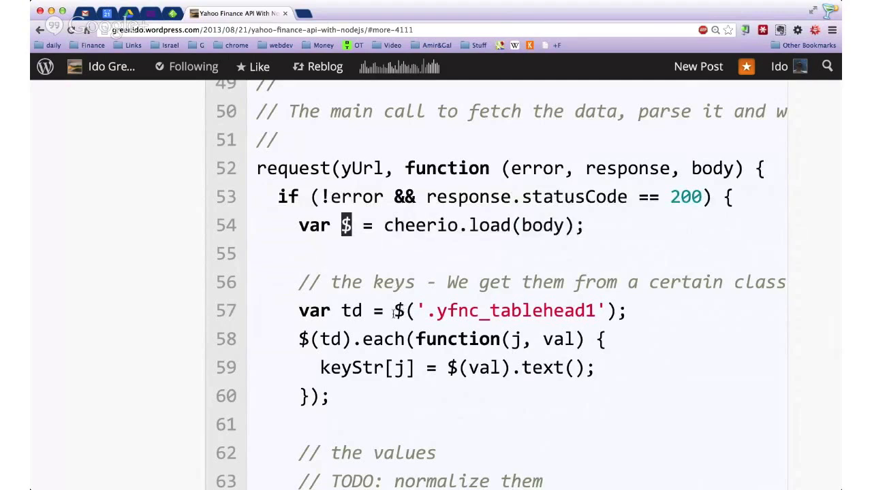
drag(393, 311, 599, 311)
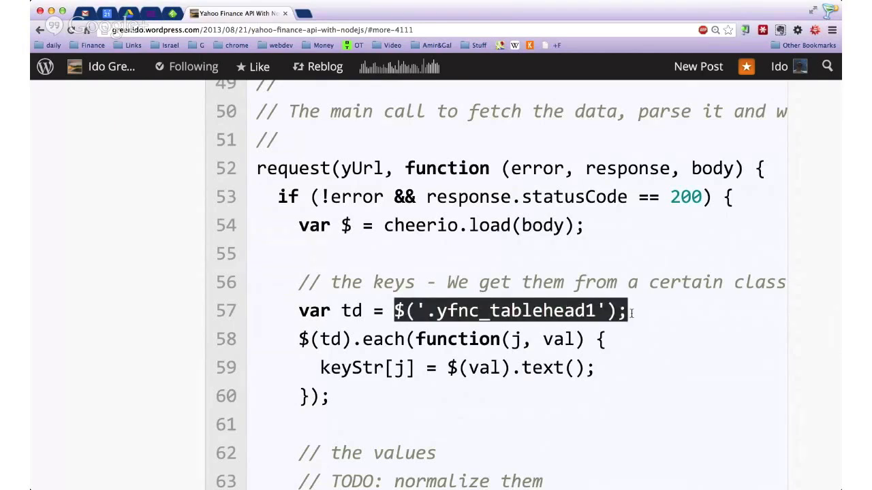
Emphasize the keyStr and financeDetails arrays and the loop printing the collected data.
scroll(down, 3)
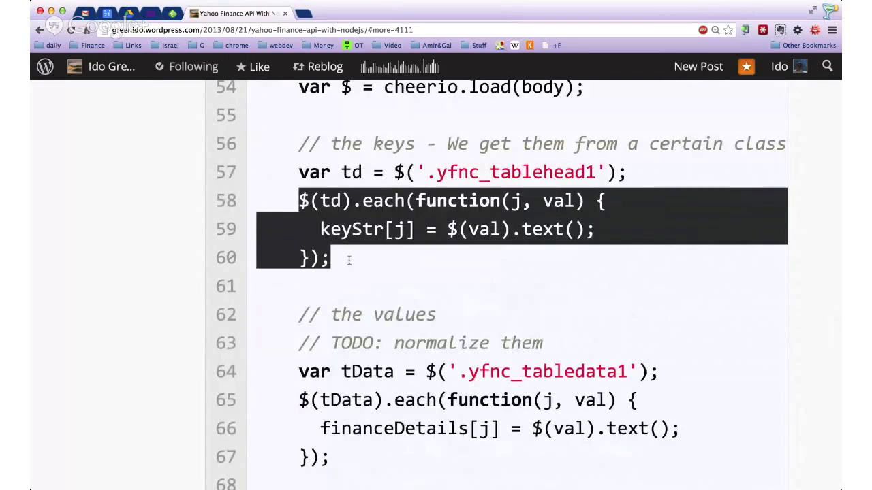
double_click(351, 229)
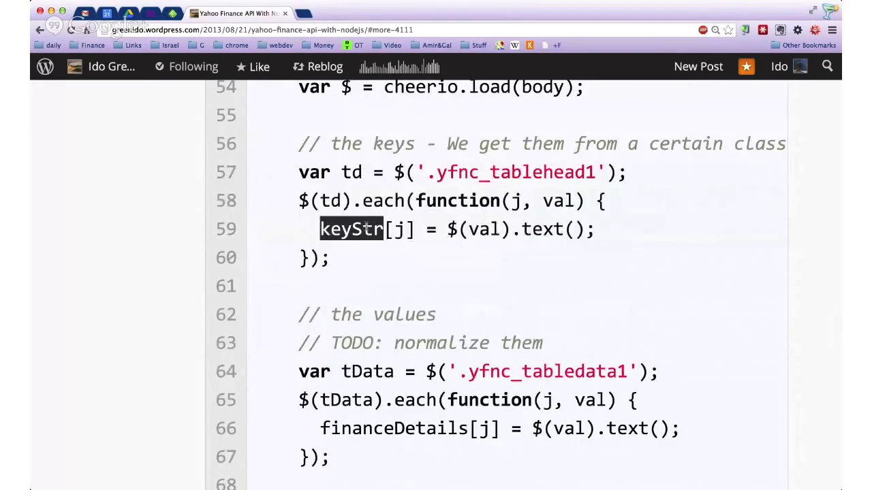
scroll(down, 3)
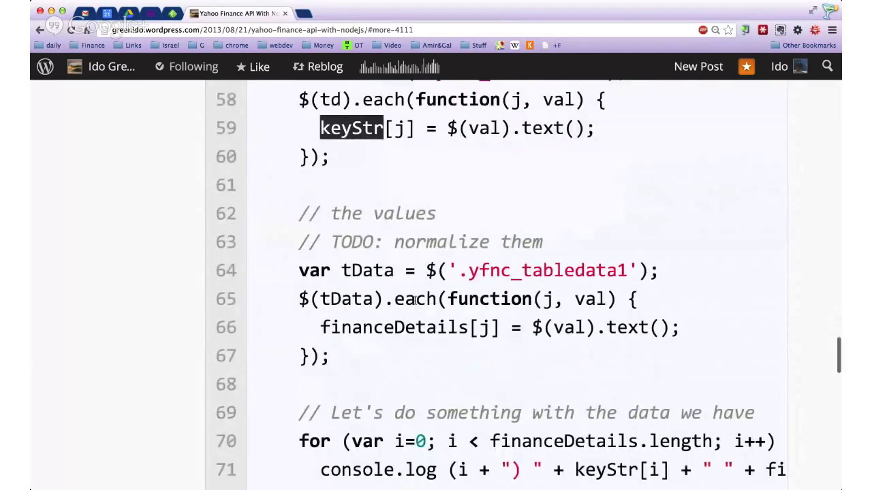
scroll(down, 3)
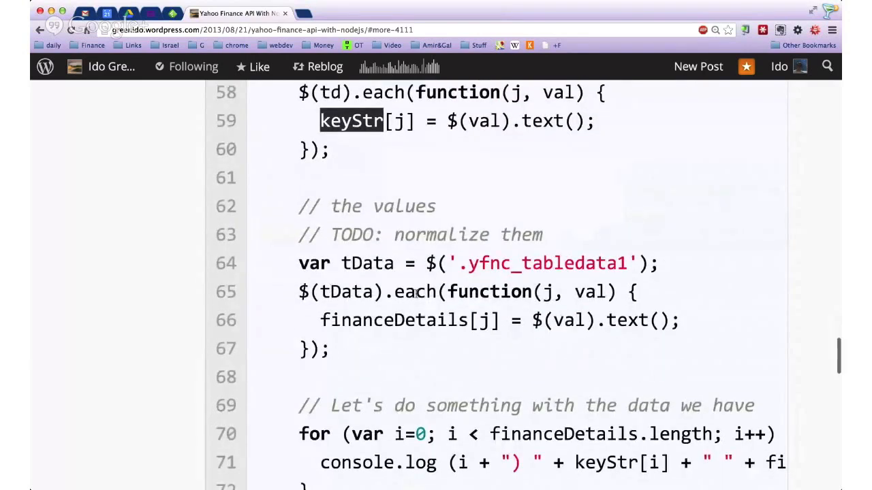
double_click(545, 265)
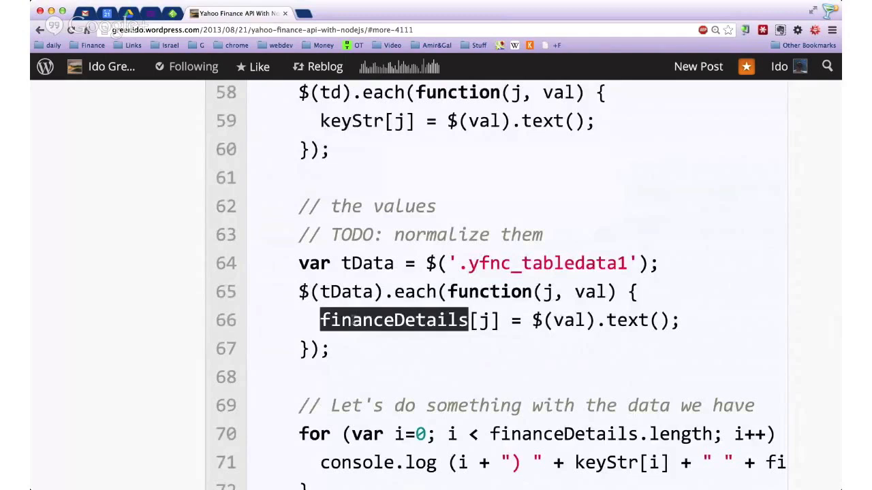
scroll(down, 3)
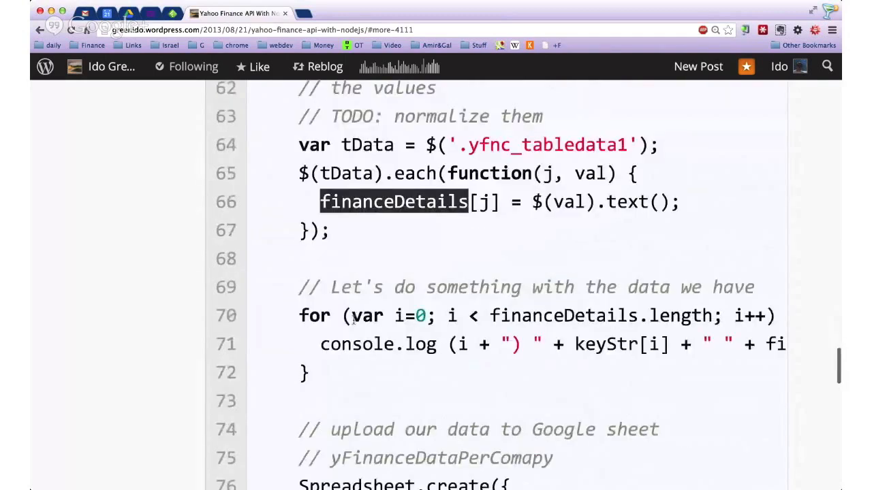
scroll(down, 3)
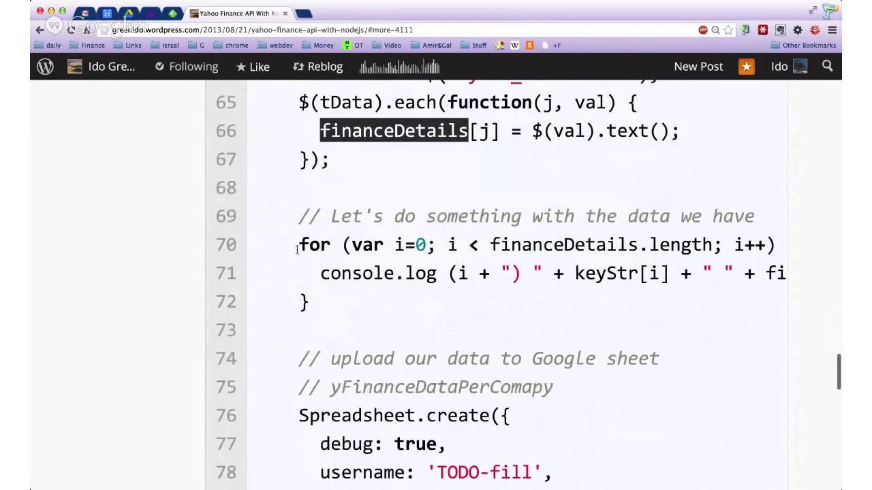
drag(300, 245, 330, 301)
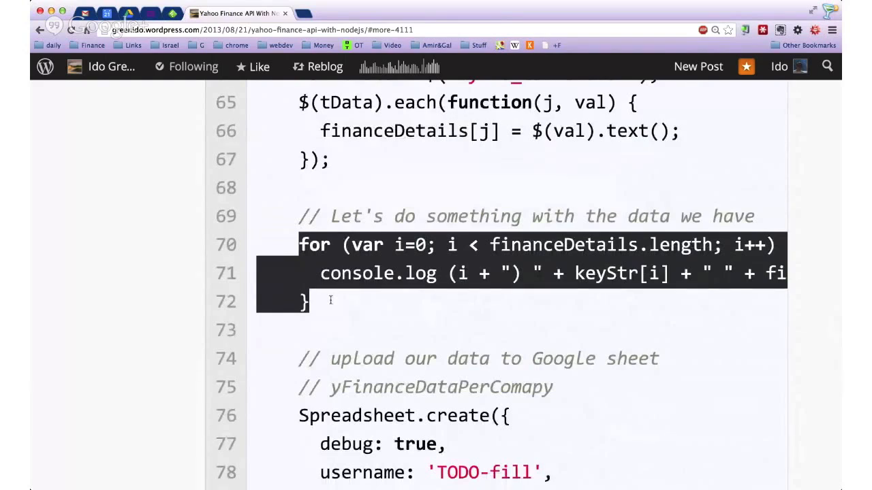
Walk through the upload settings: debug set to true and the sheetReady callback.
scroll(down, 3)
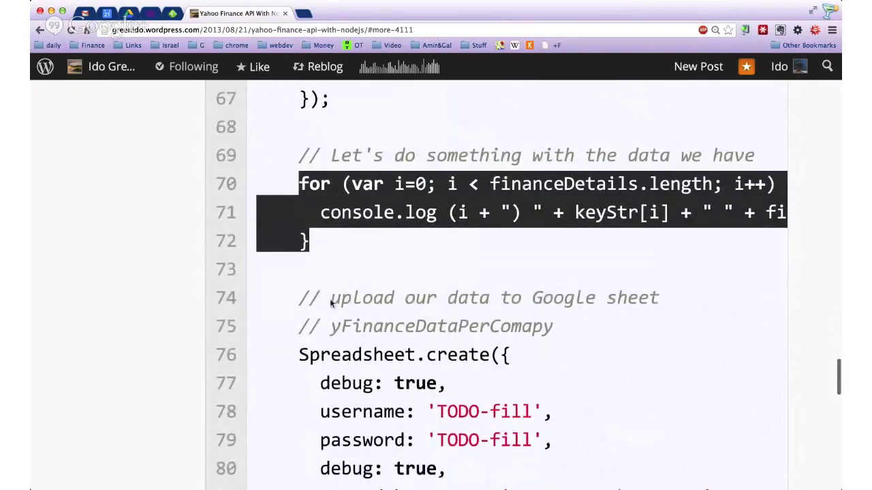
scroll(down, 3)
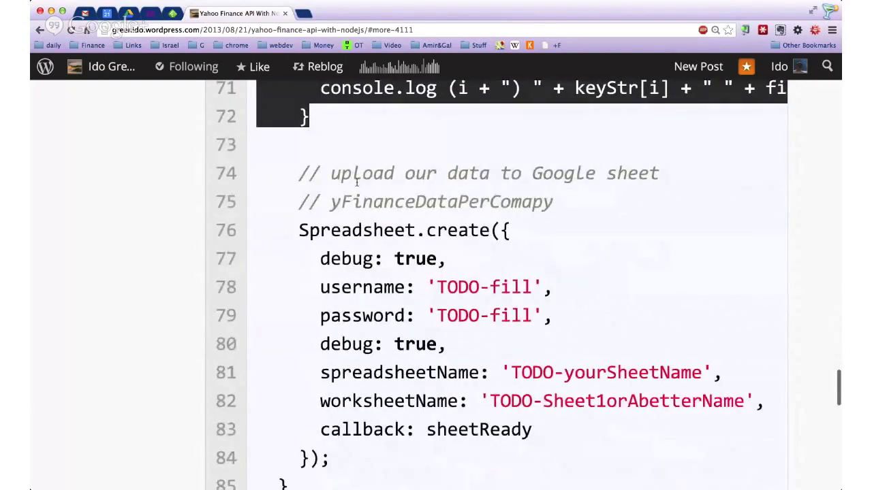
mouse_move(352, 239)
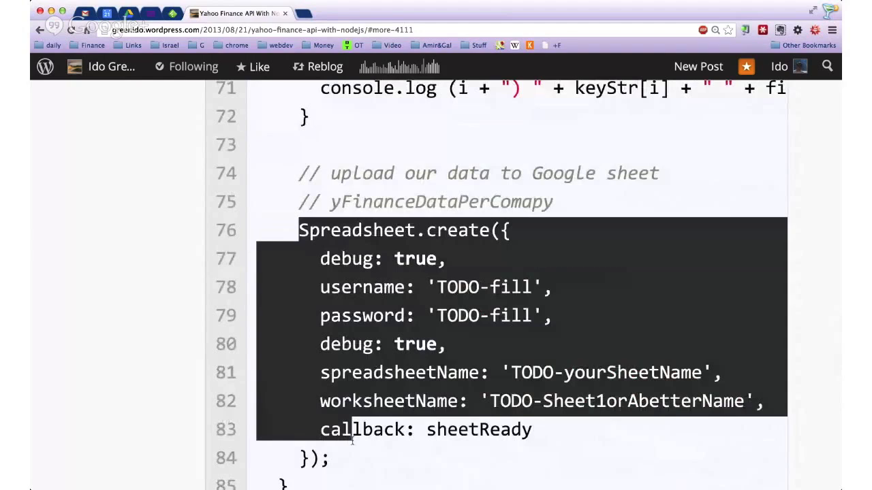
click(357, 452)
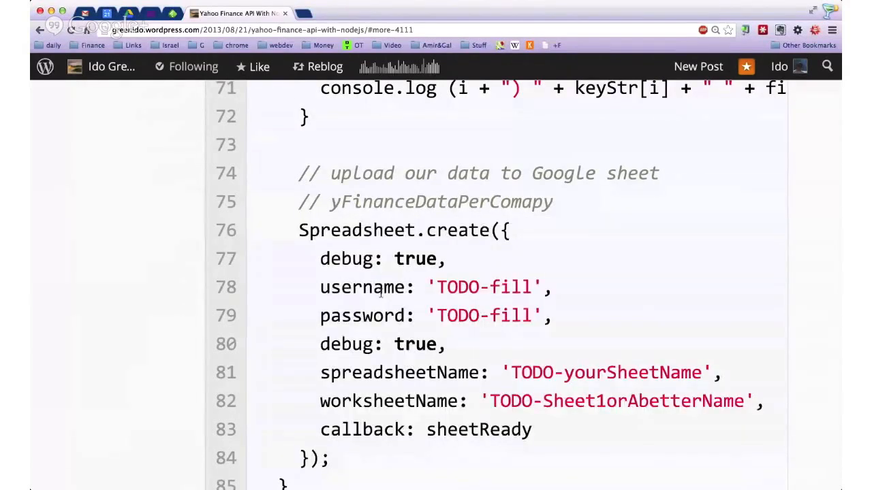
double_click(357, 229)
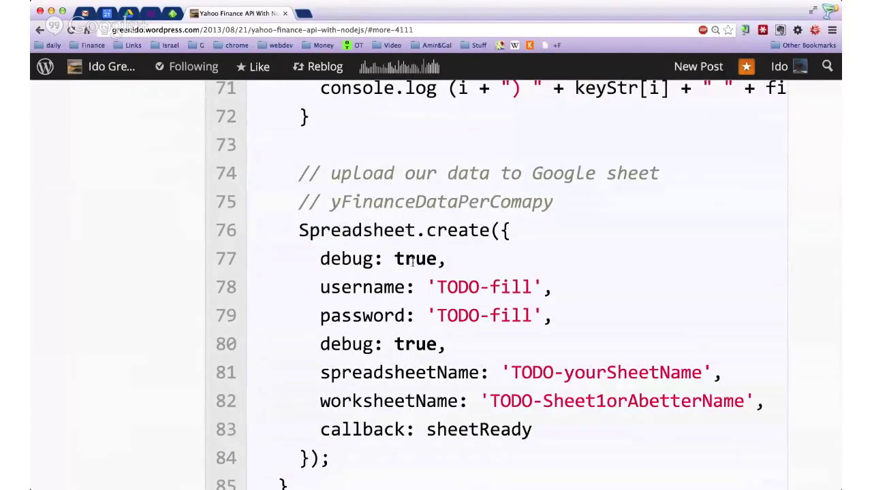
double_click(416, 259)
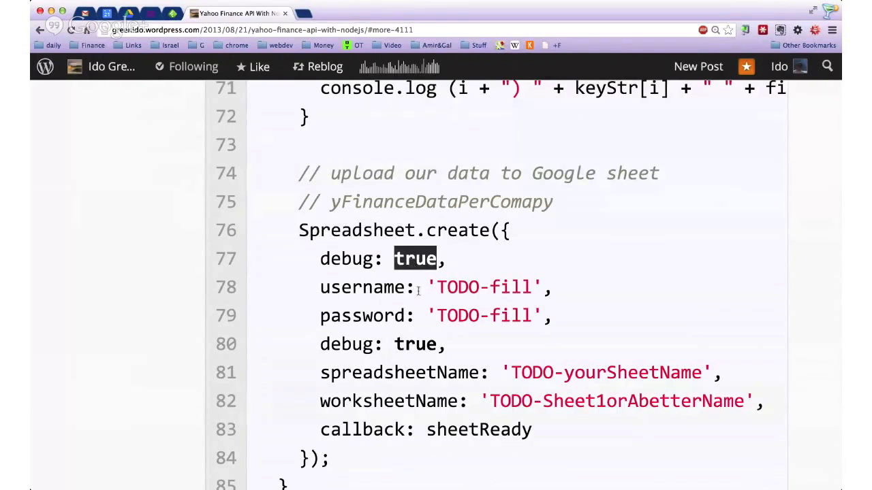
mouse_move(429, 282)
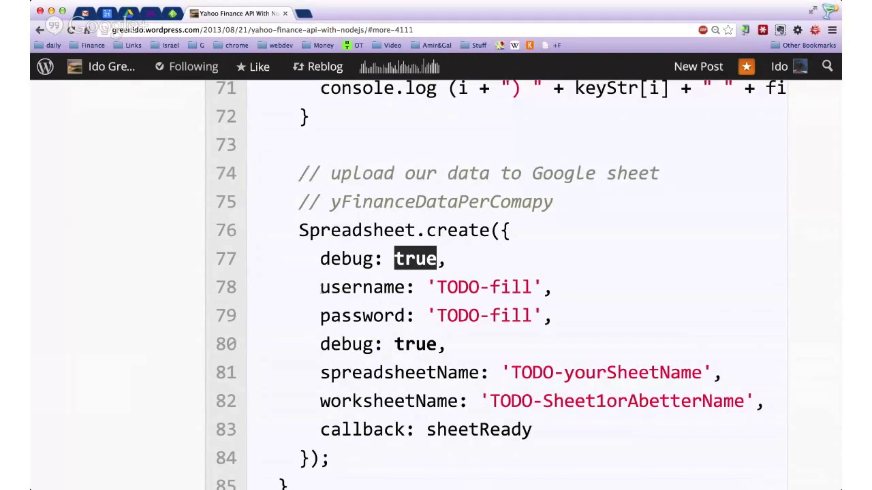
drag(416, 258, 521, 316)
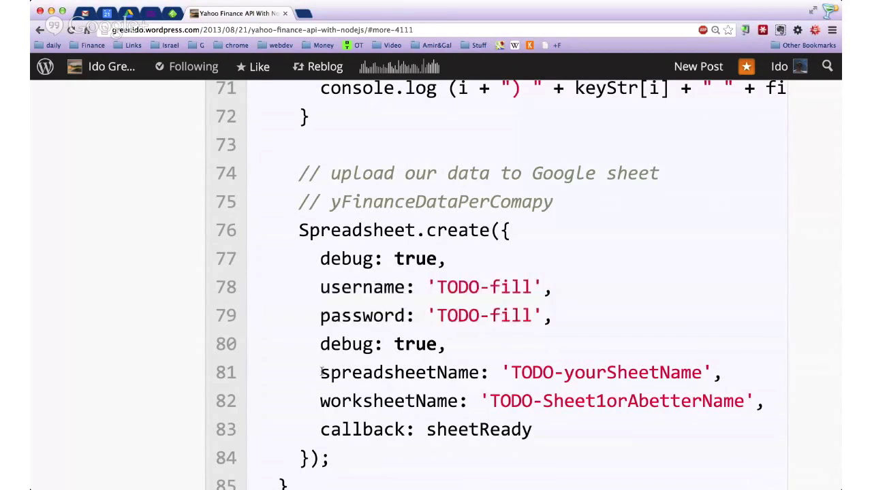
double_click(403, 373)
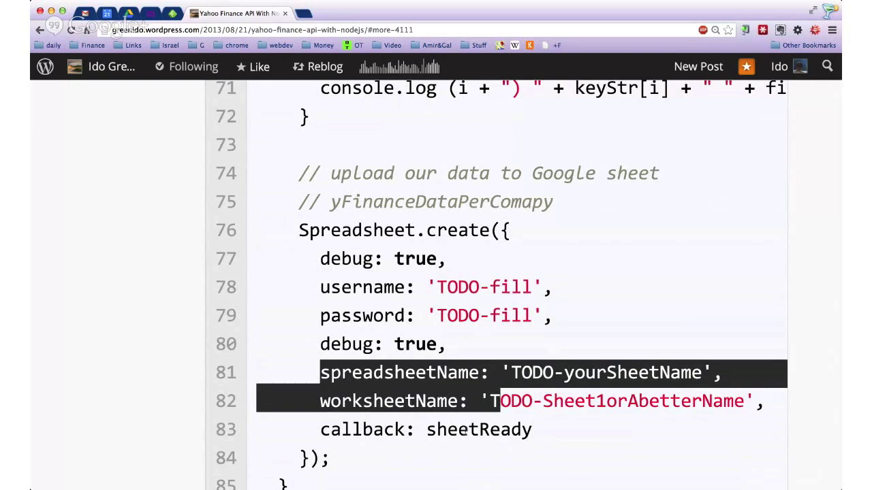
double_click(478, 429)
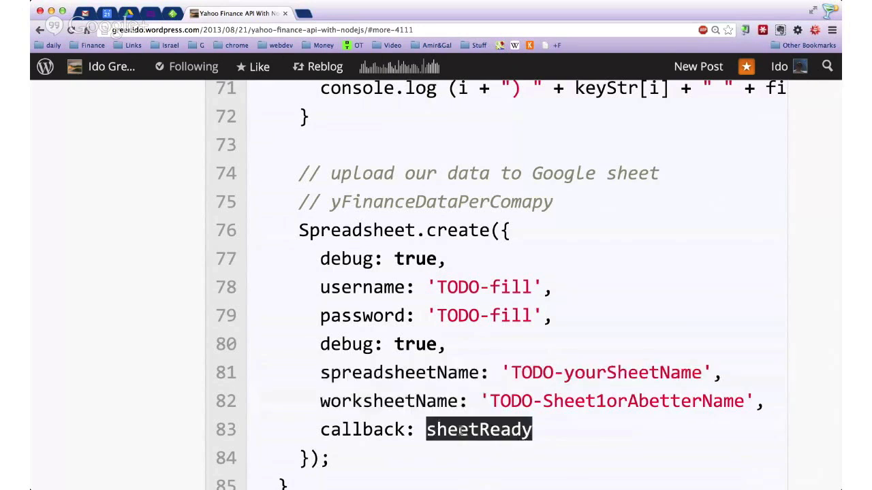
mouse_move(485, 248)
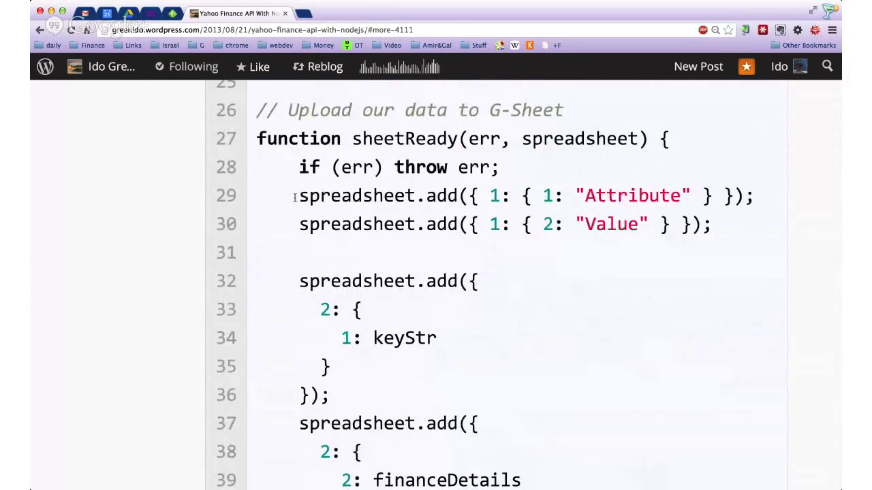
Mark the row and column numbers for Value and where financeDetails is written.
drag(295, 196, 551, 223)
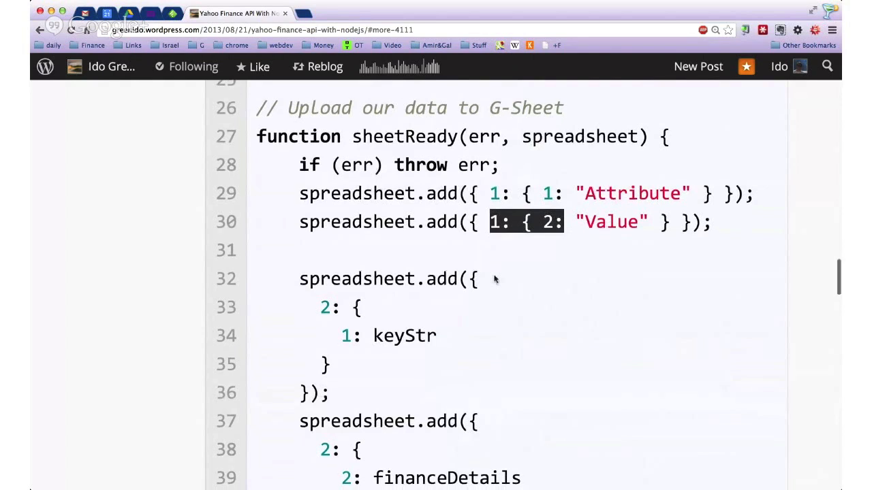
scroll(down, 3)
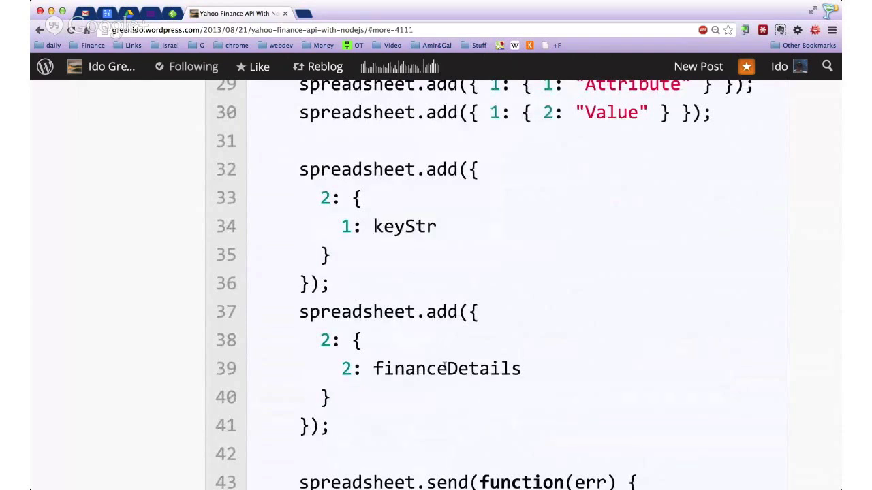
double_click(447, 368)
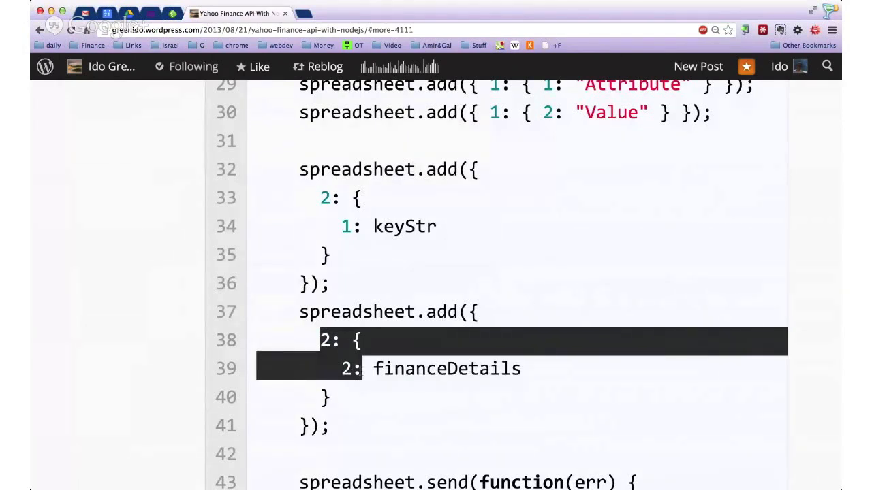
mouse_move(432, 384)
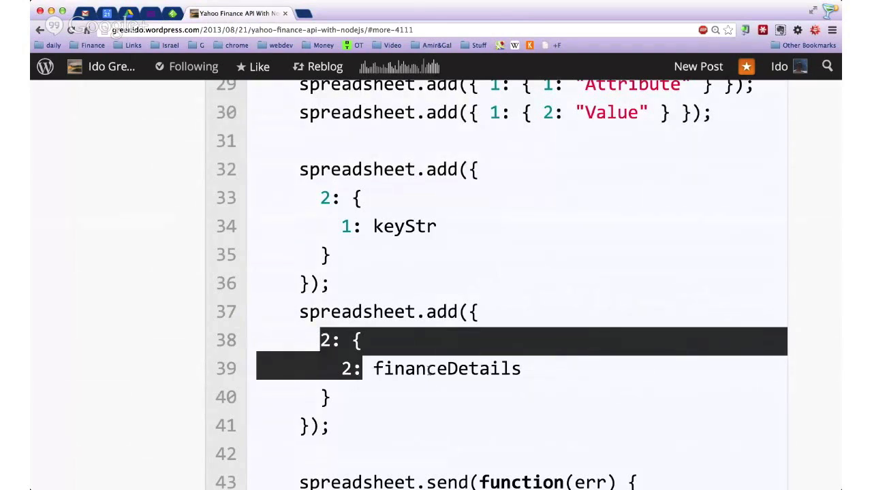
Run node fetch-ex.js in Terminal to print the numbered Yahoo Finance statistics.
scroll(down, 3)
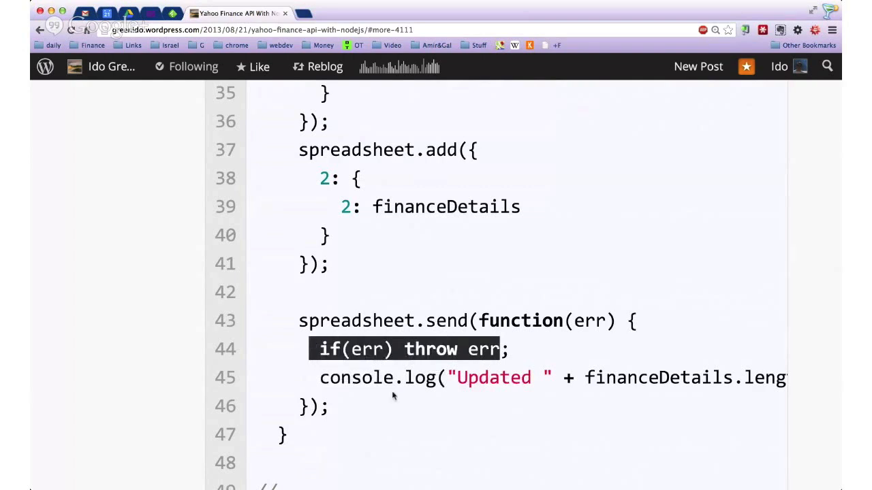
scroll(down, 3)
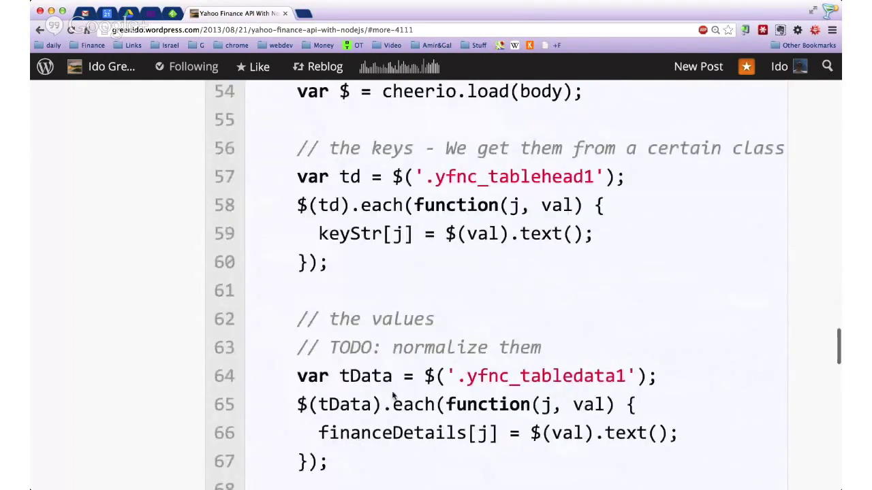
scroll(down, 3)
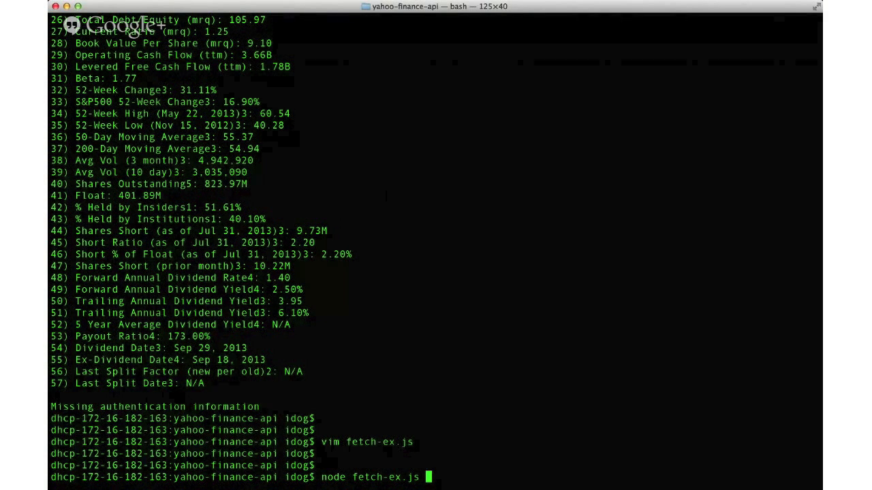
key(Return)
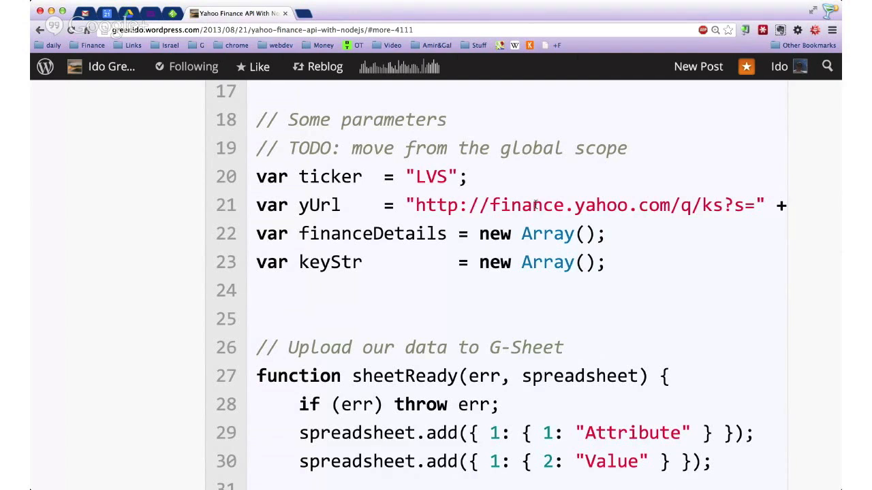
Scroll the post to the sheetReady function's Attribute and Value headers and keyStr row.
scroll(down, 3)
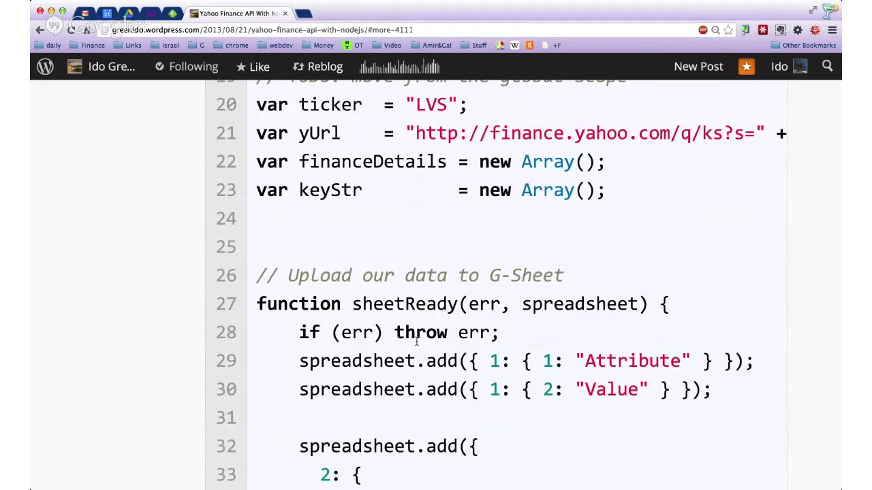
mouse_move(188, 377)
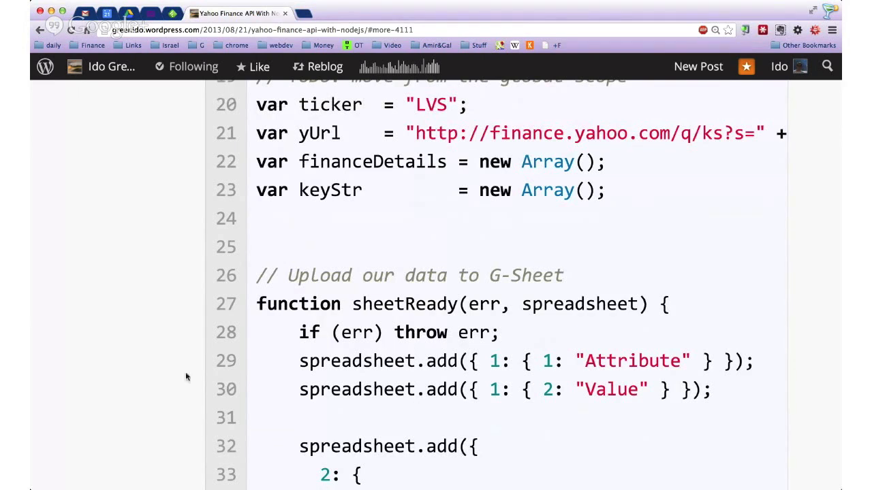